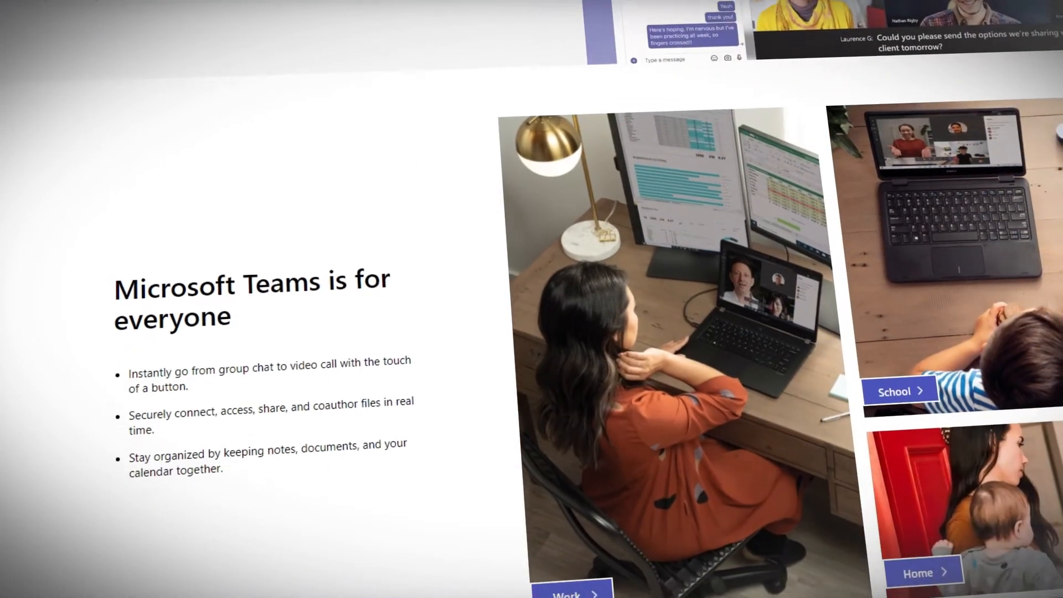
Step: Scroll down through the Microsoft Teams marketing page's feature sections
scroll(down, 3)
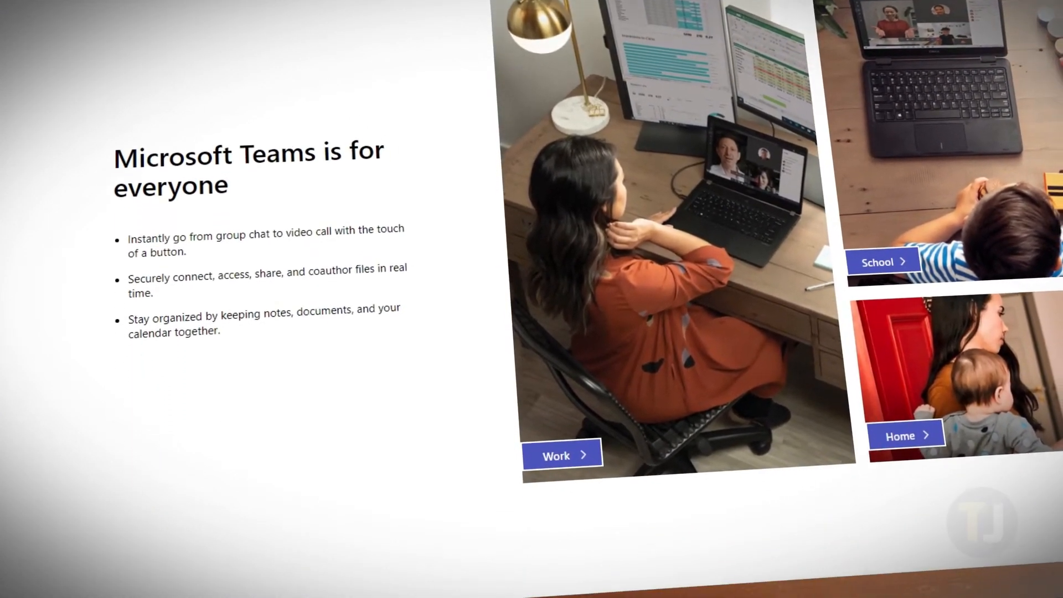
scroll(down, 3)
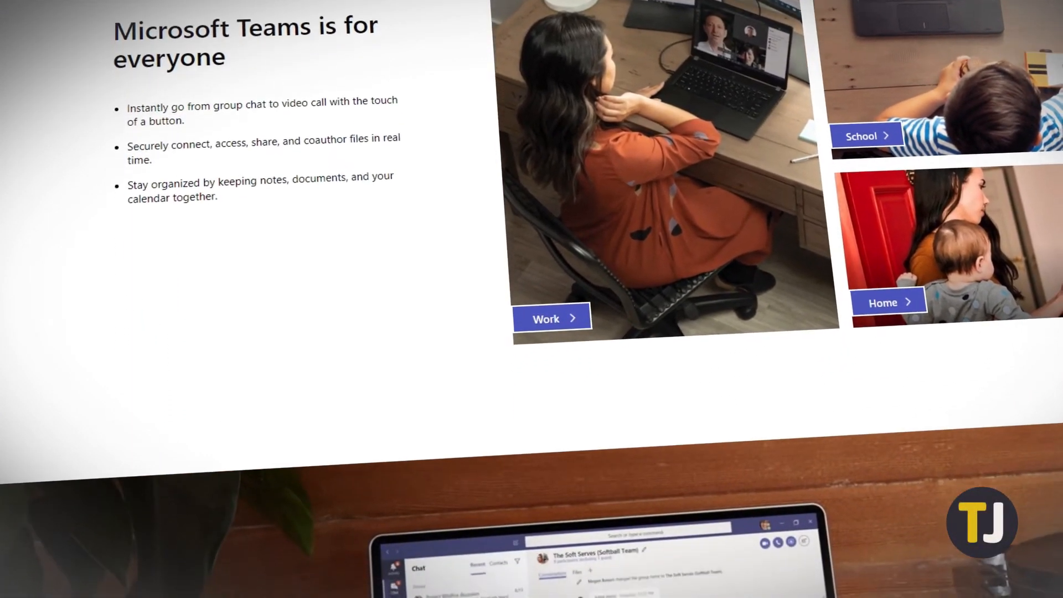
scroll(down, 3)
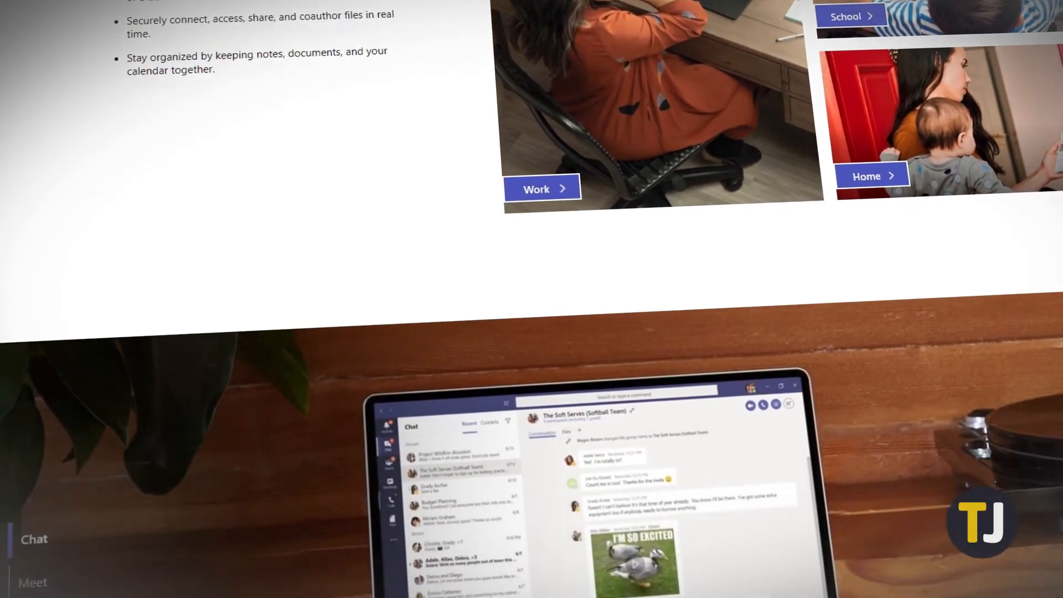
scroll(down, 3)
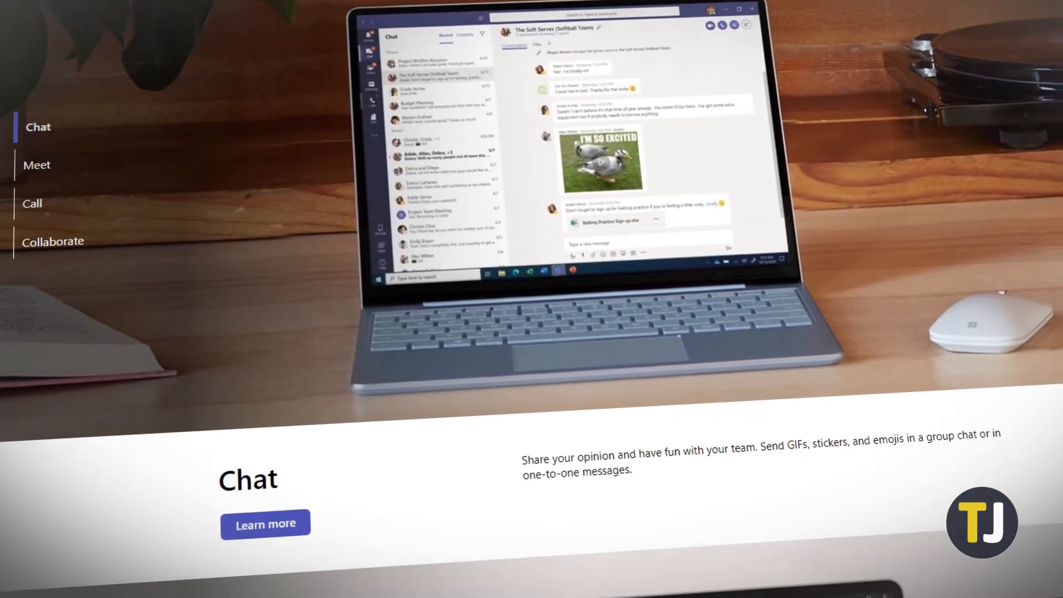
scroll(down, 3)
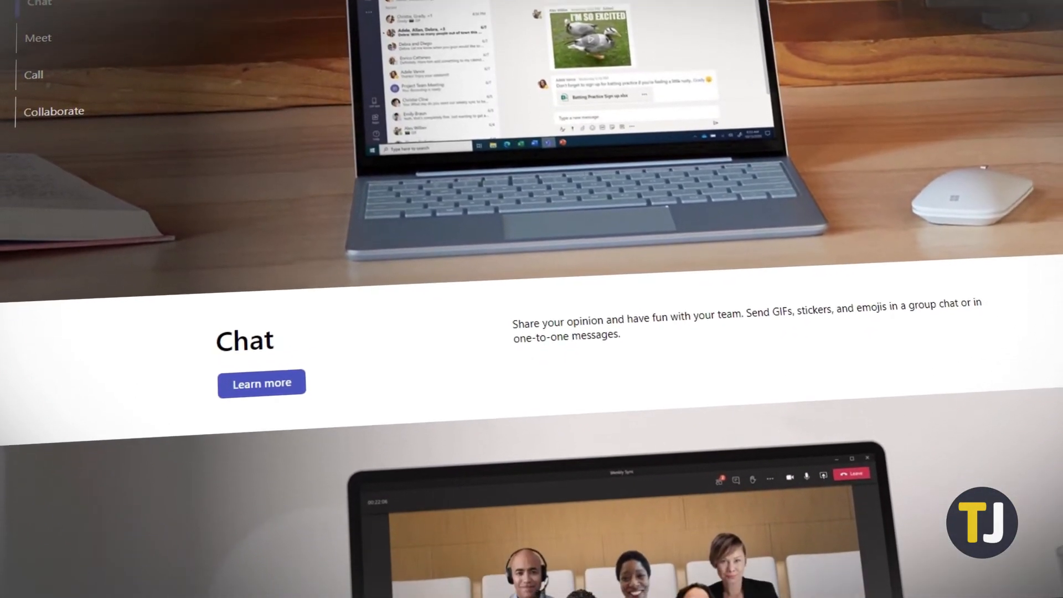
scroll(down, 3)
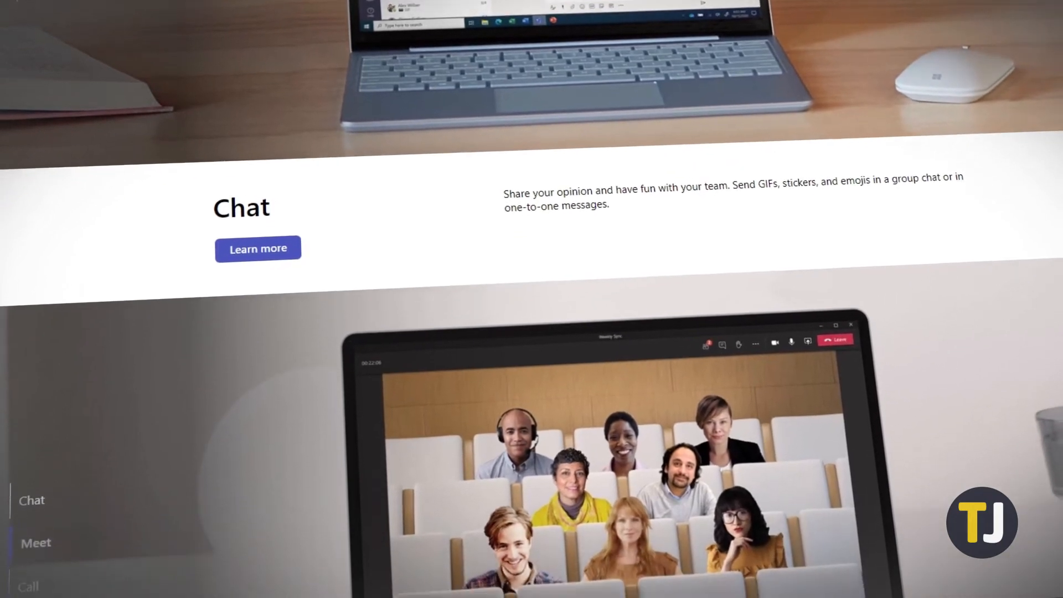
scroll(down, 3)
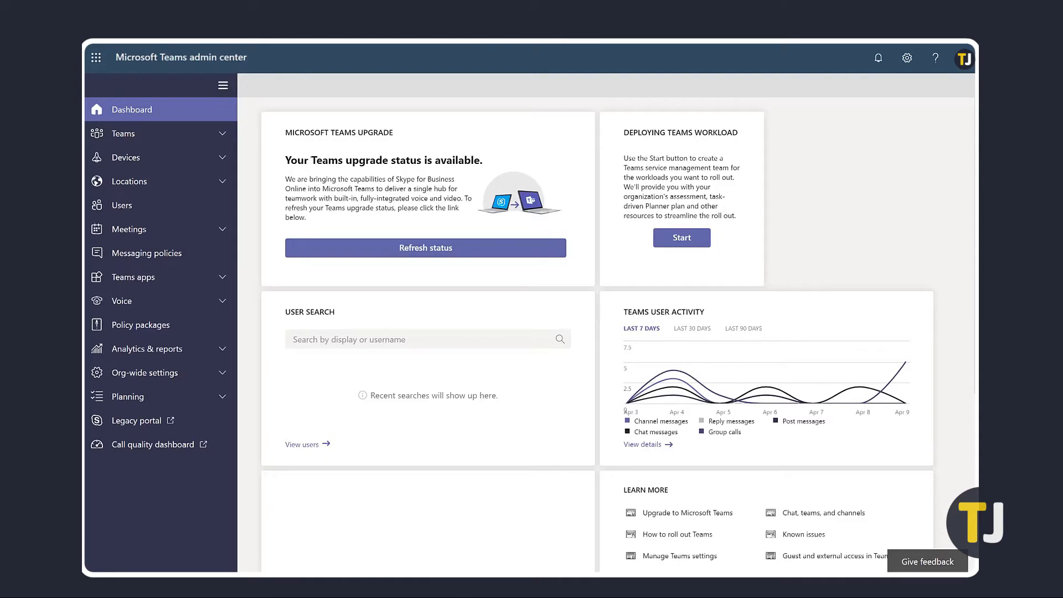
Step: Add a new messaging policy and name it 'Disable Private Chat'
click(146, 253)
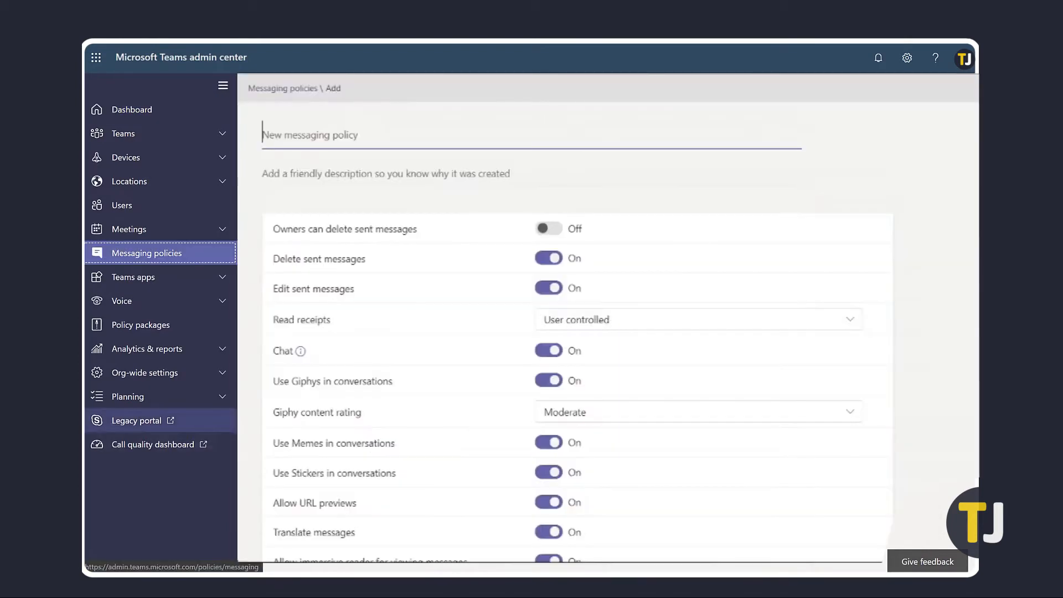
text(Disable Private Chat)
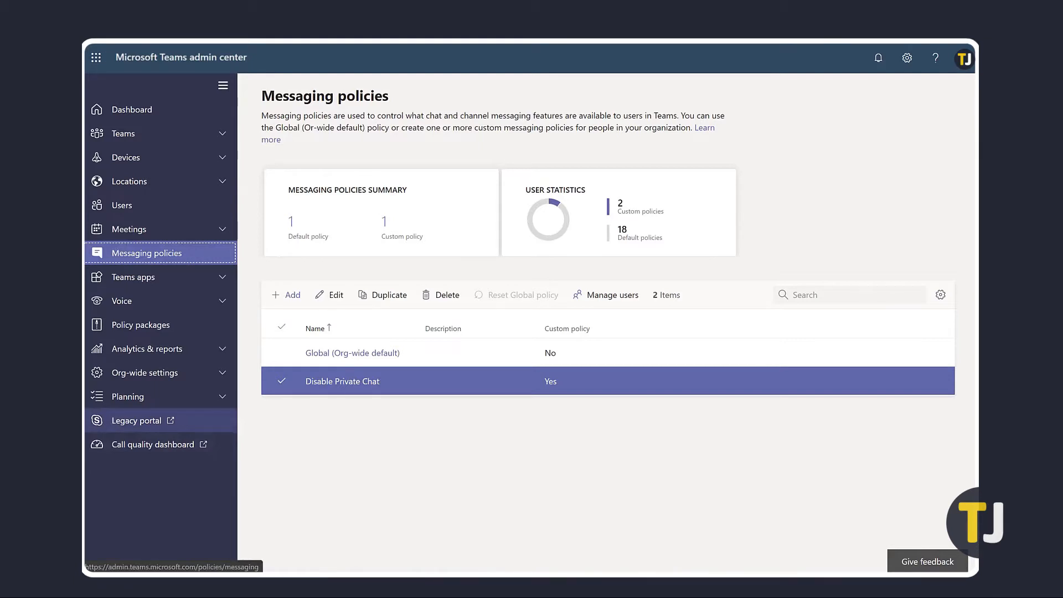
Step: Manage users for the Disable Private Chat policy, searching for 'ma'
click(611, 294)
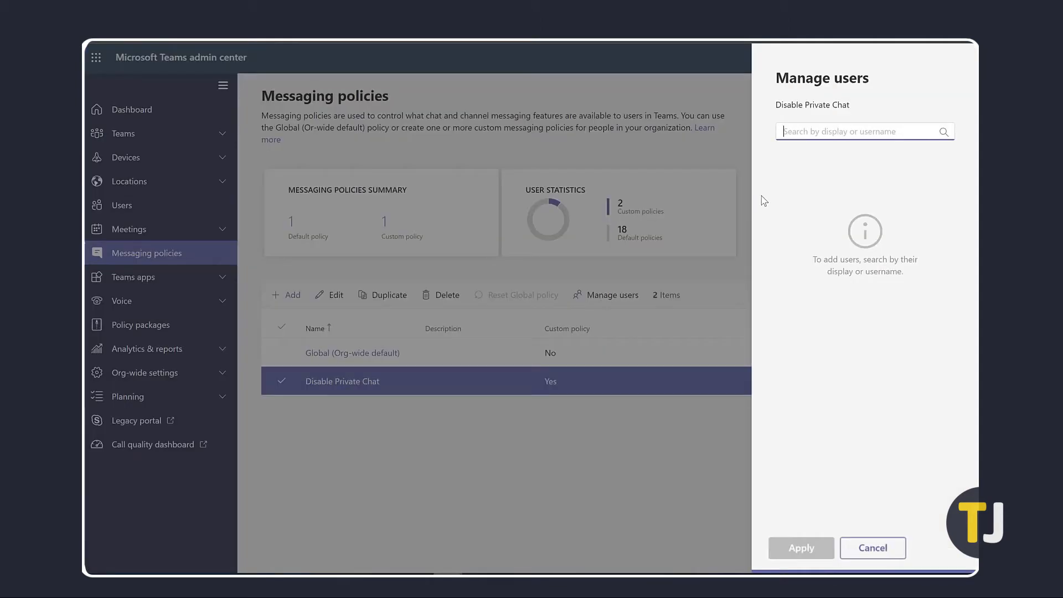
text(ma)
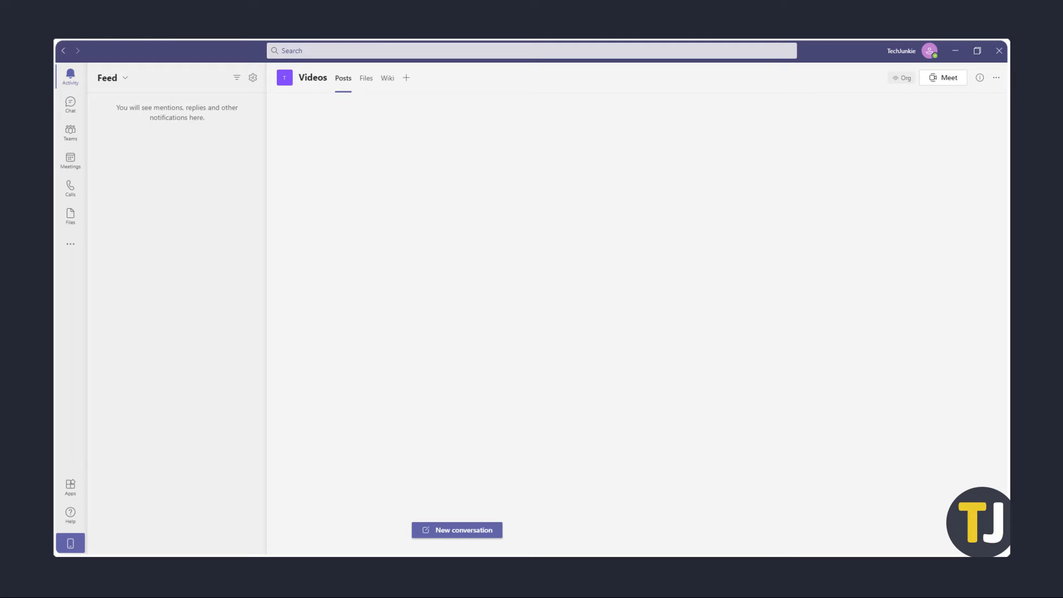
Step: From the Teams list, expand TechJunkie and manage its General channel's settings
click(70, 131)
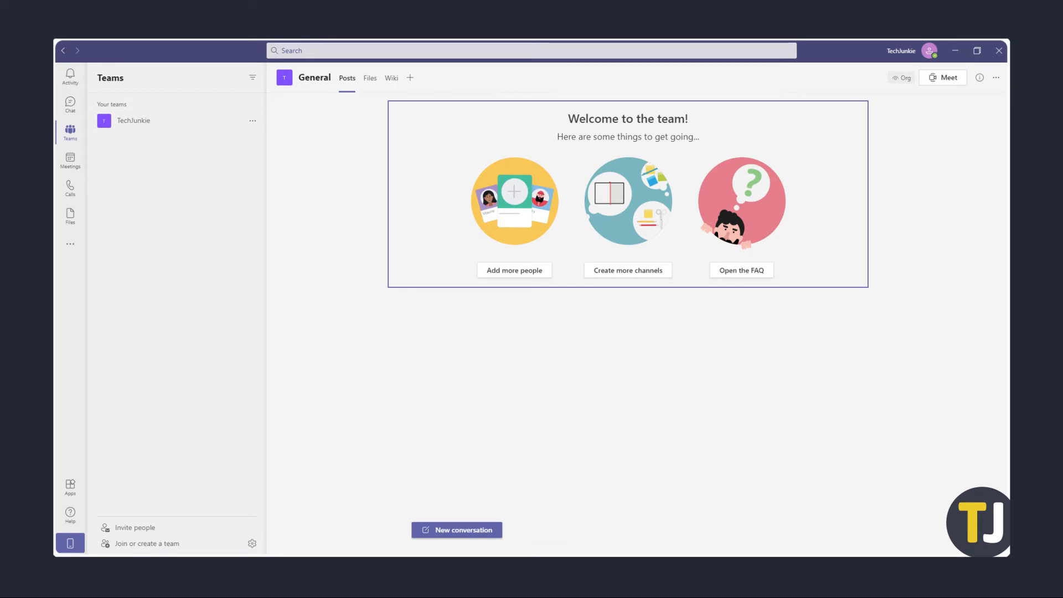
click(134, 120)
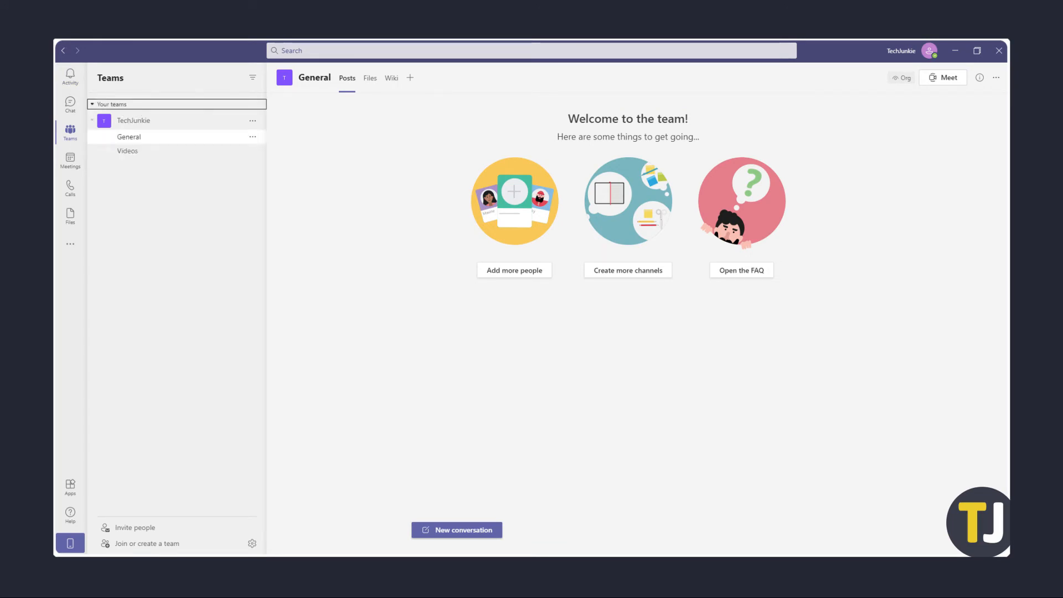
click(252, 137)
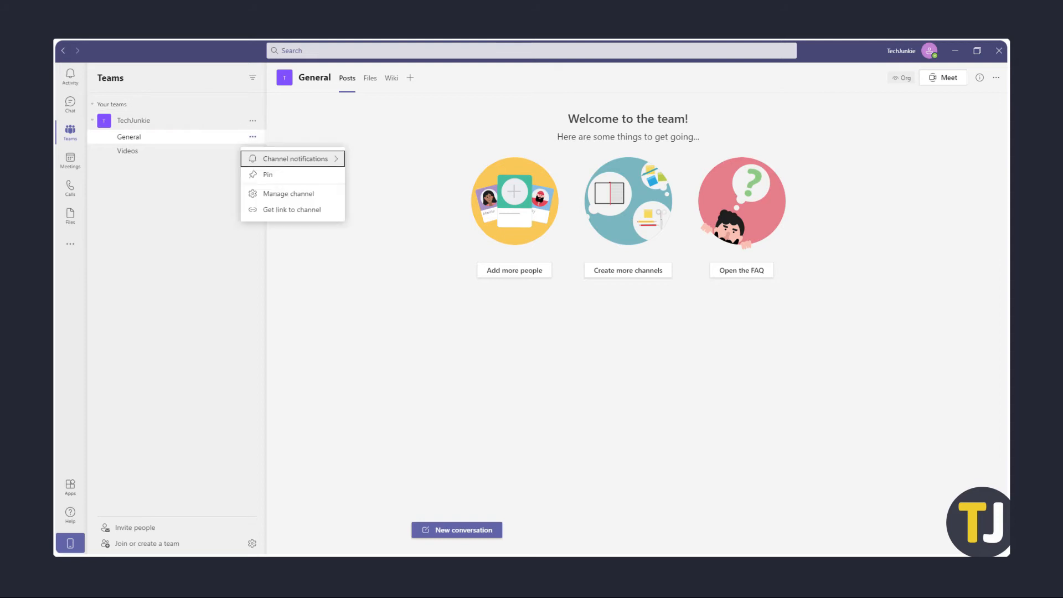
mouse_move(289, 204)
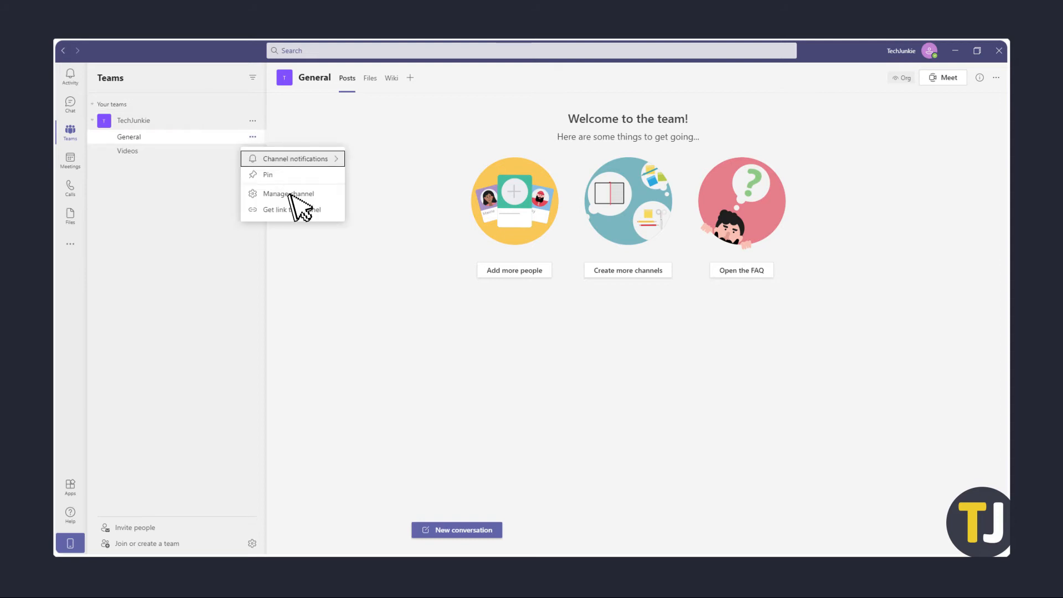
click(289, 193)
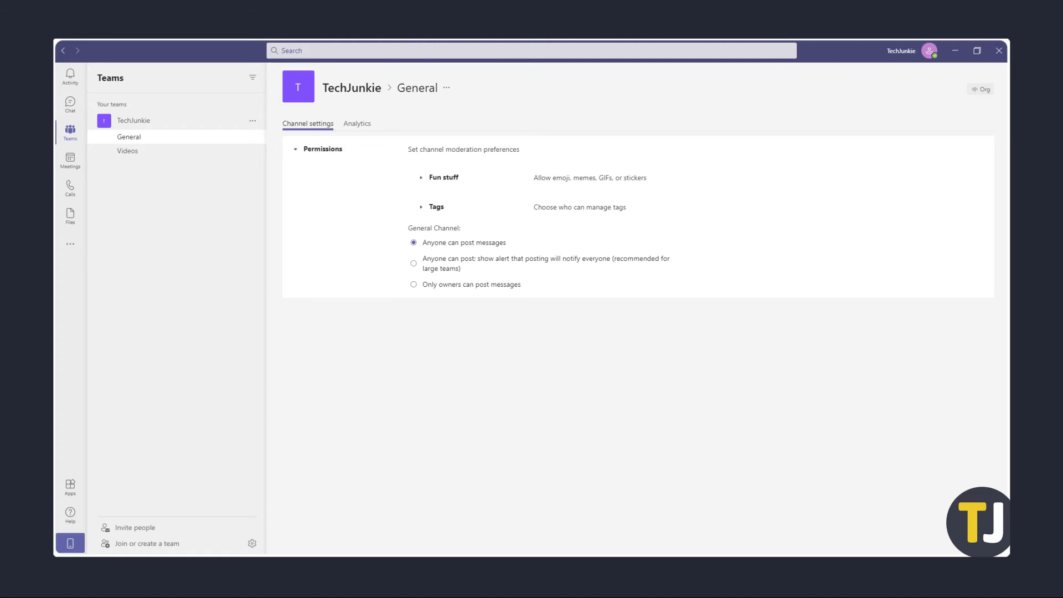
Step: Restrict General to 'Only owners can post messages', then bring up the Videos channel settings
click(413, 285)
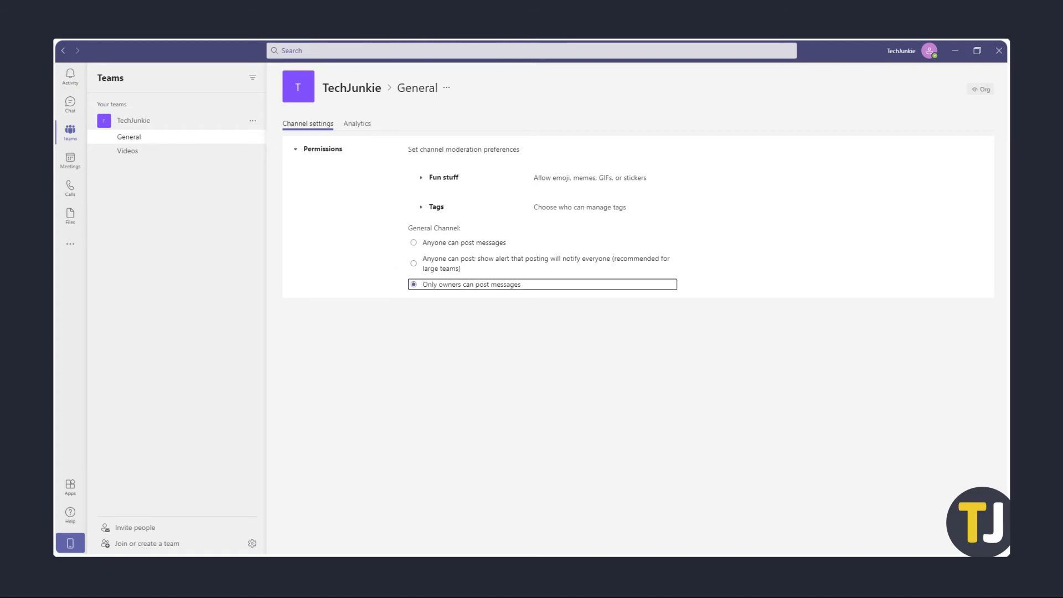
click(127, 151)
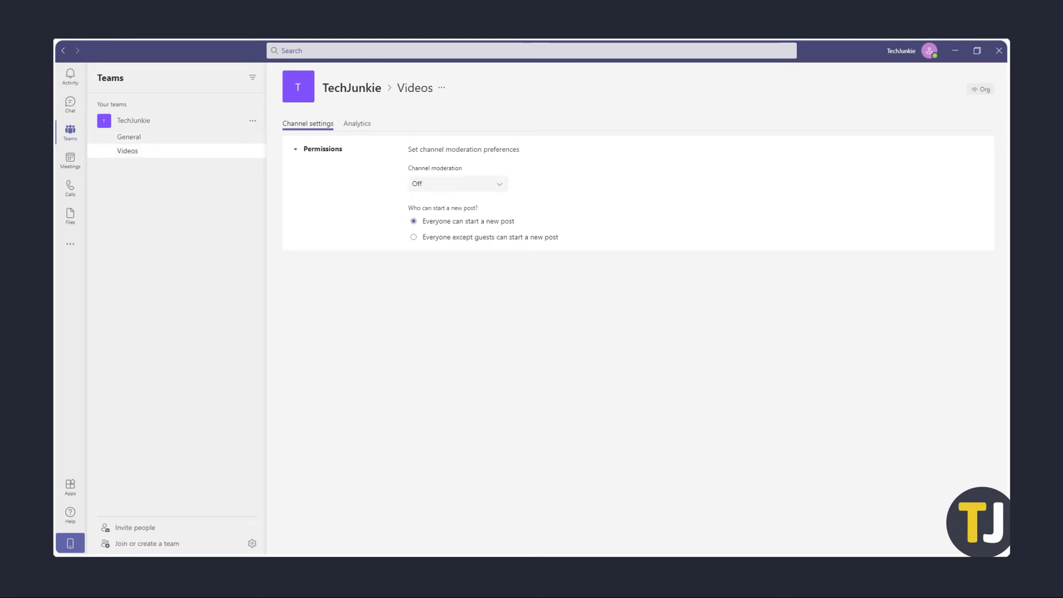
click(457, 182)
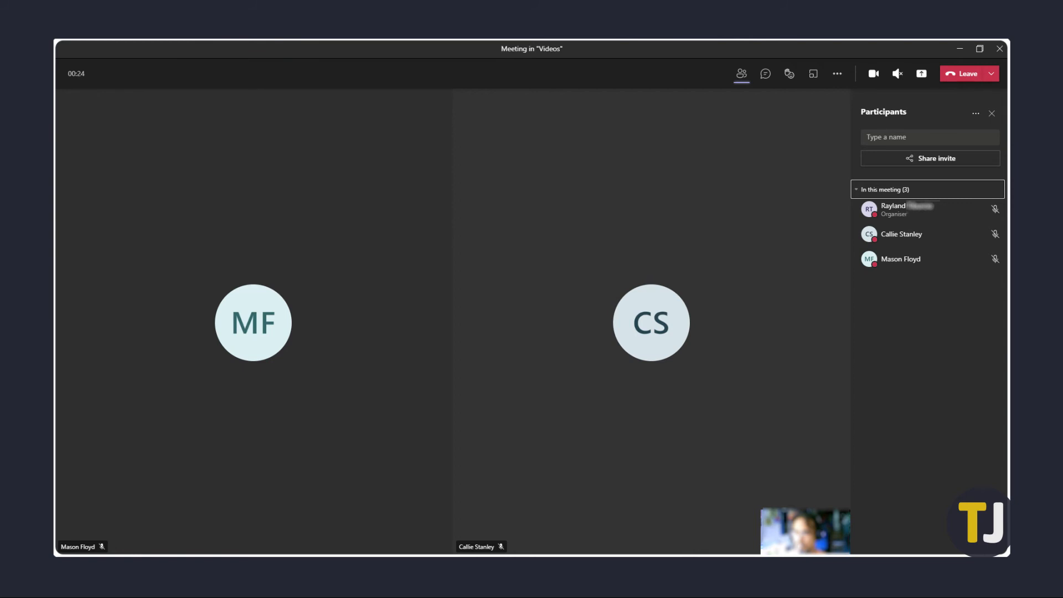
mouse_move(836, 73)
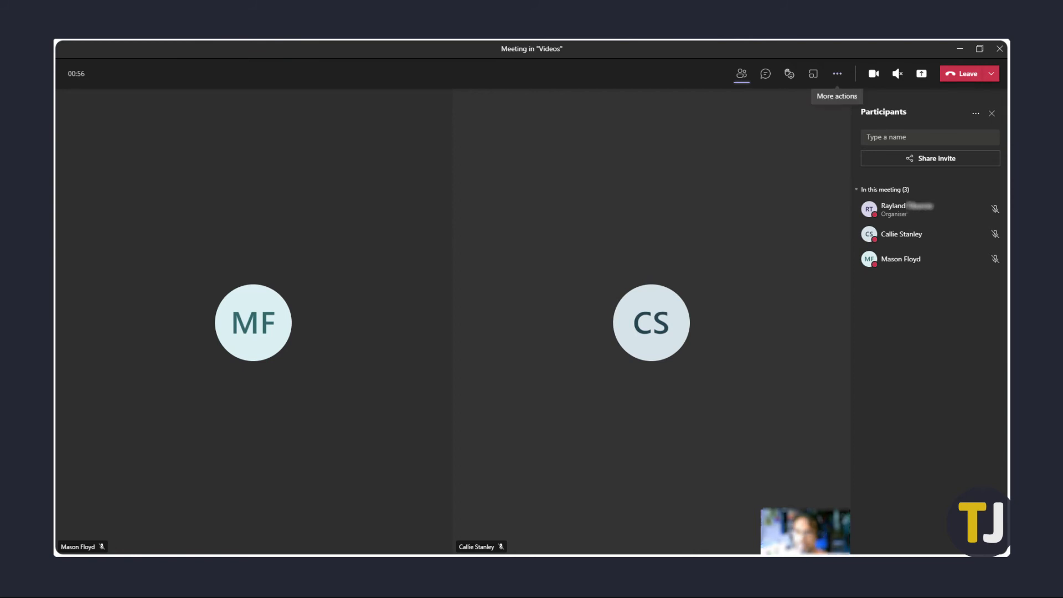
Step: From the meeting toolbar's More actions, bring up Meeting options
click(837, 74)
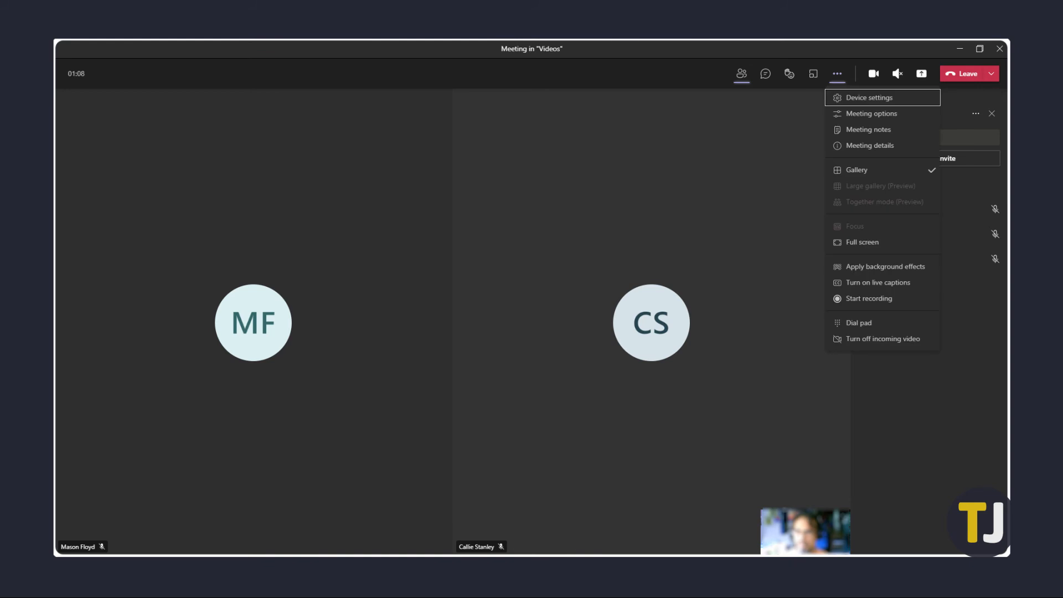
click(872, 112)
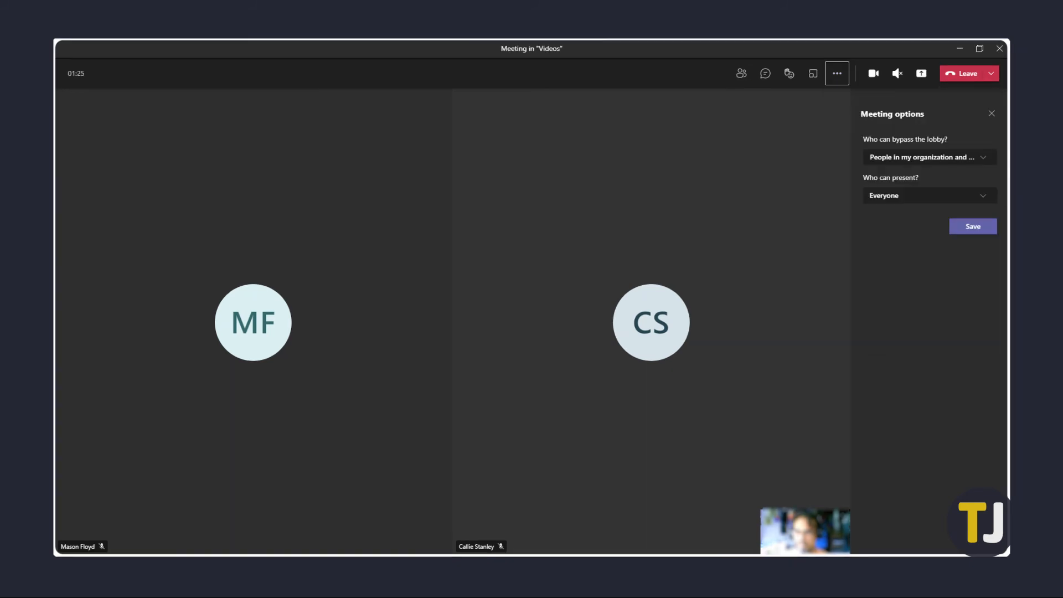